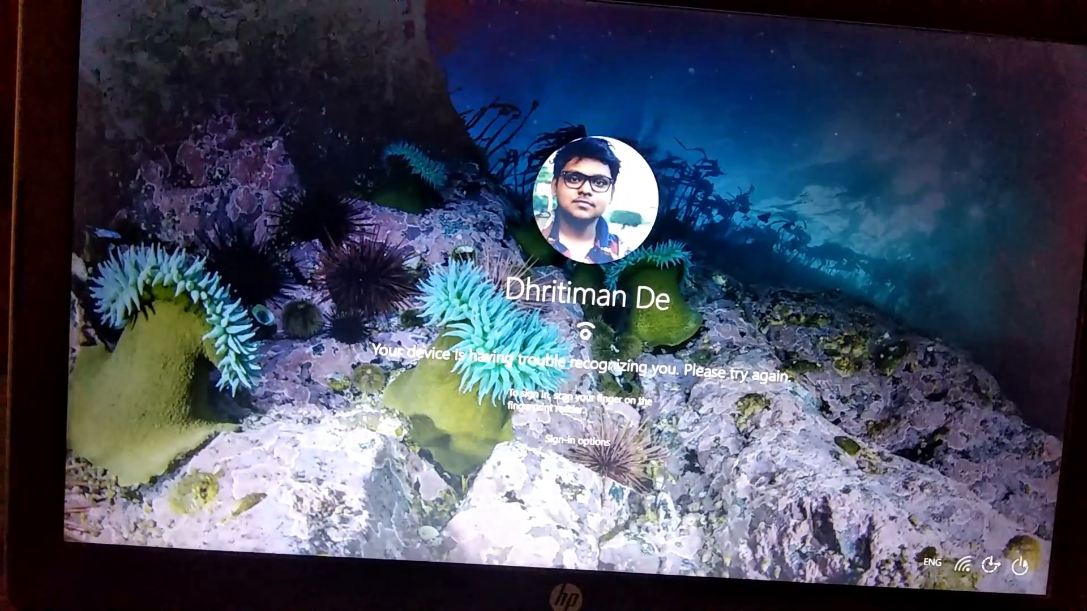
Step: Use the lock-screen power menu to get past the fingerprint error and sign in to the desktop
click(1025, 563)
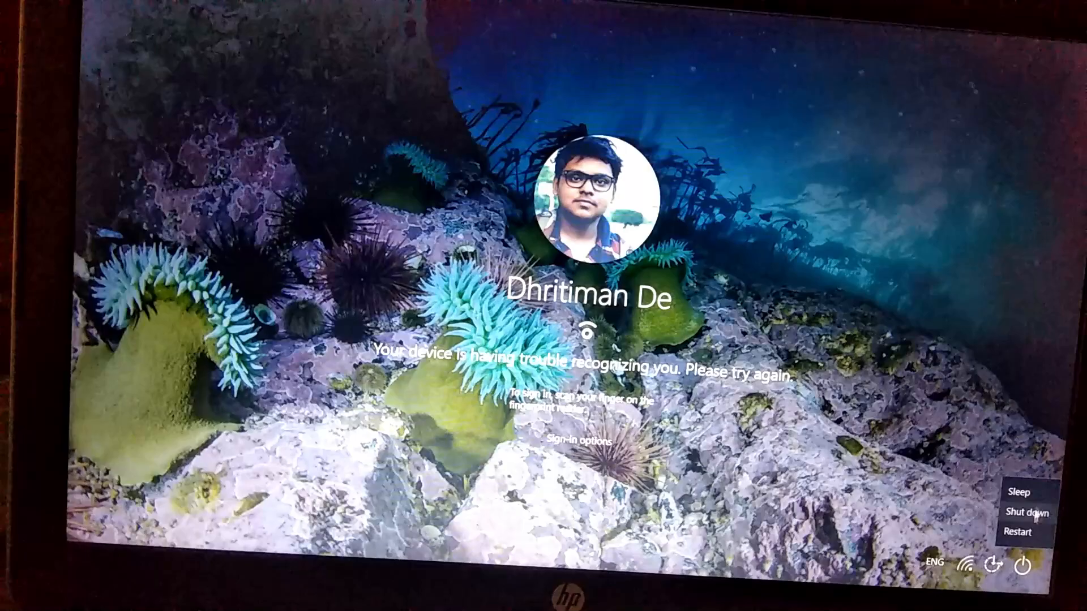
click(1022, 533)
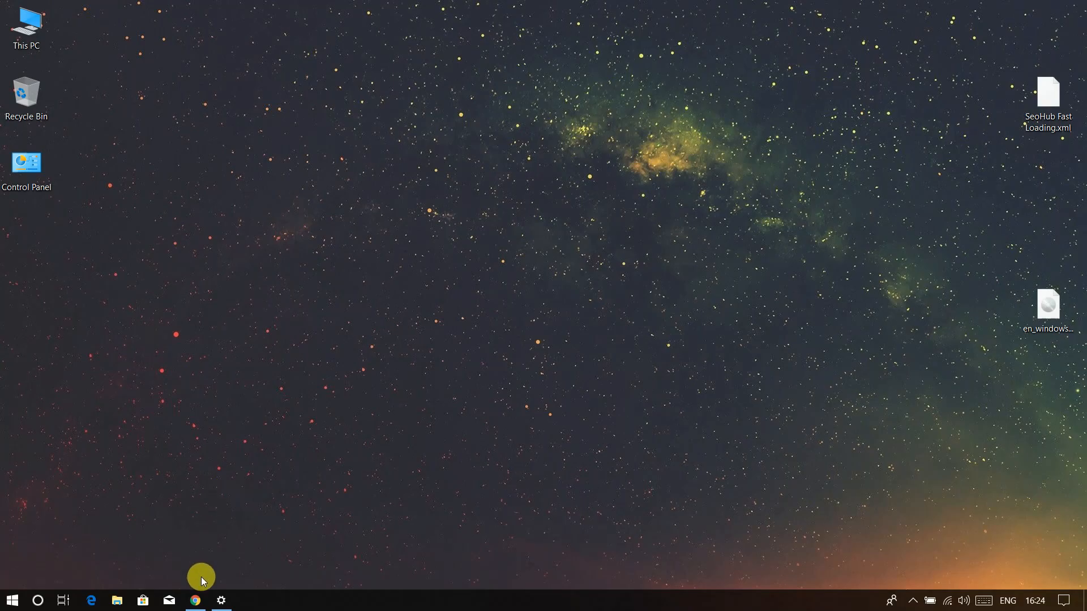
click(195, 600)
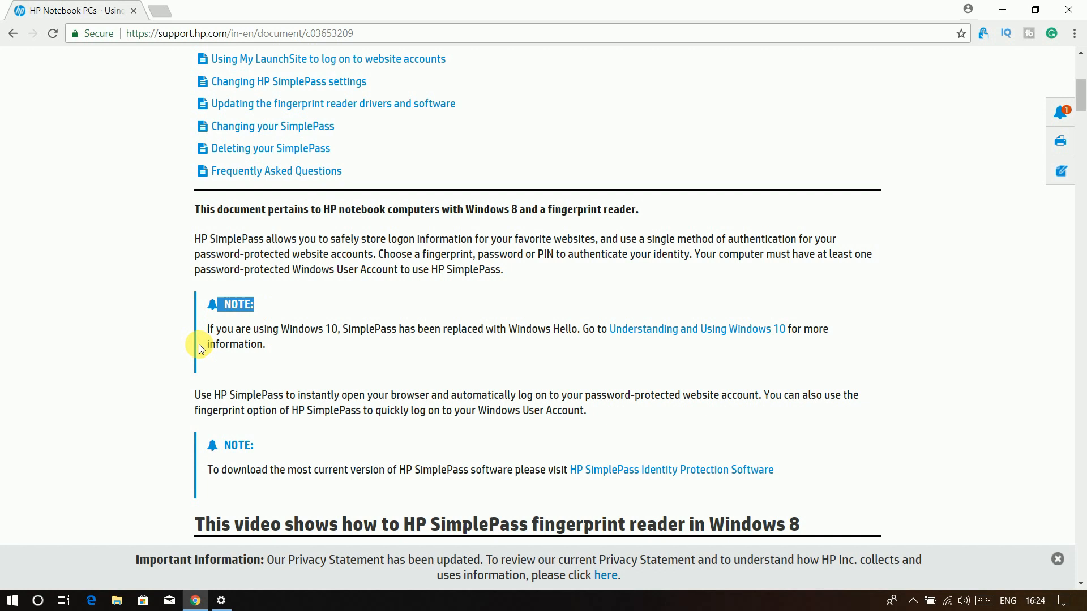
mouse_move(369, 343)
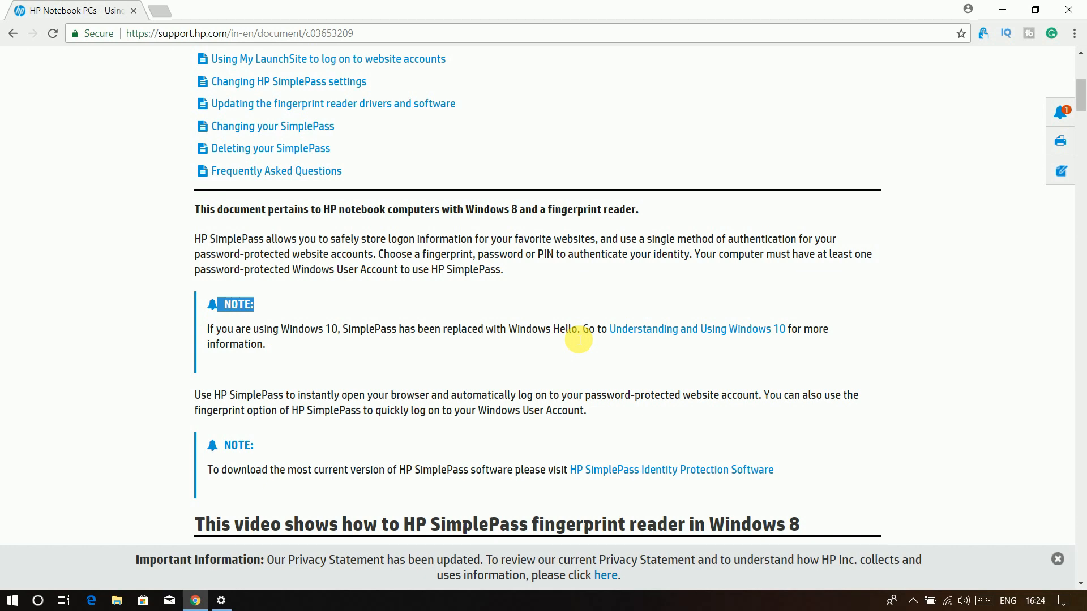
mouse_move(607, 312)
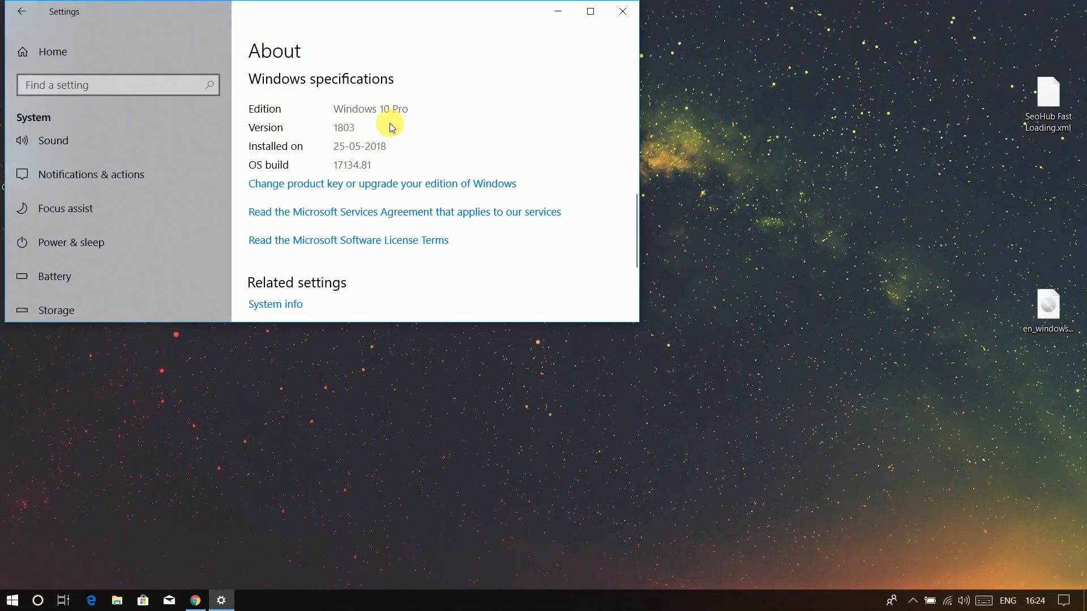
mouse_move(380, 129)
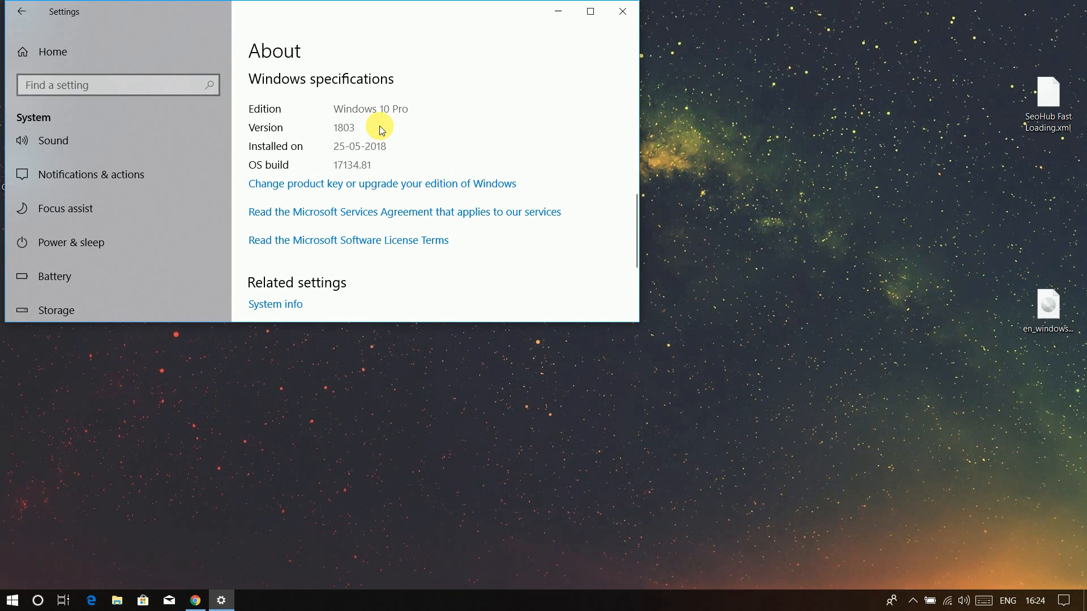
click(622, 12)
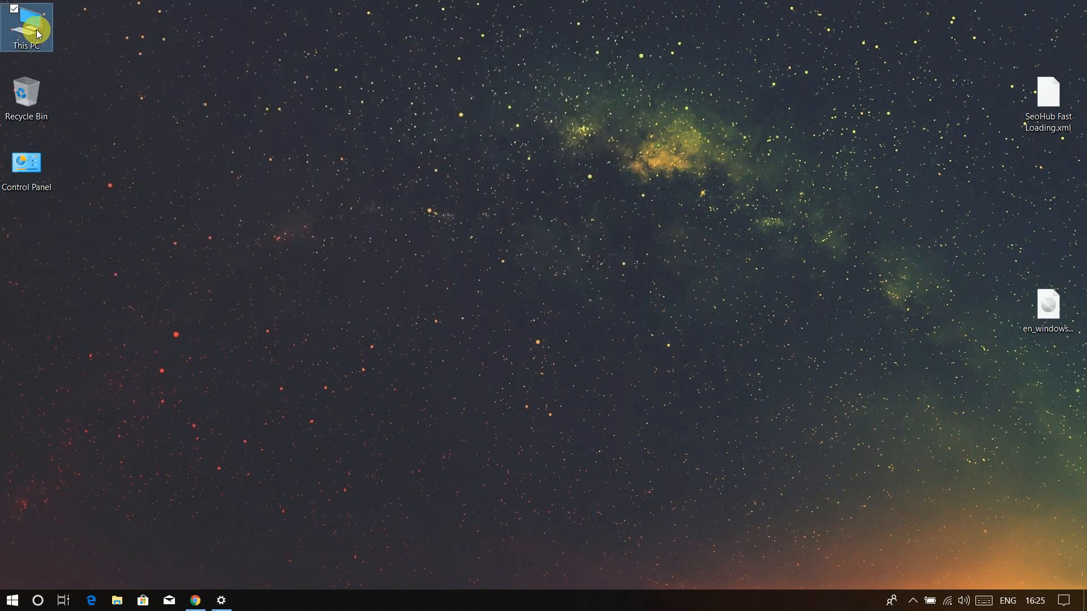
Step: From This PC > Manage, reach Device Manager and view the Validity Sensors (WBF) fingerprint reader's properties
right_click(26, 26)
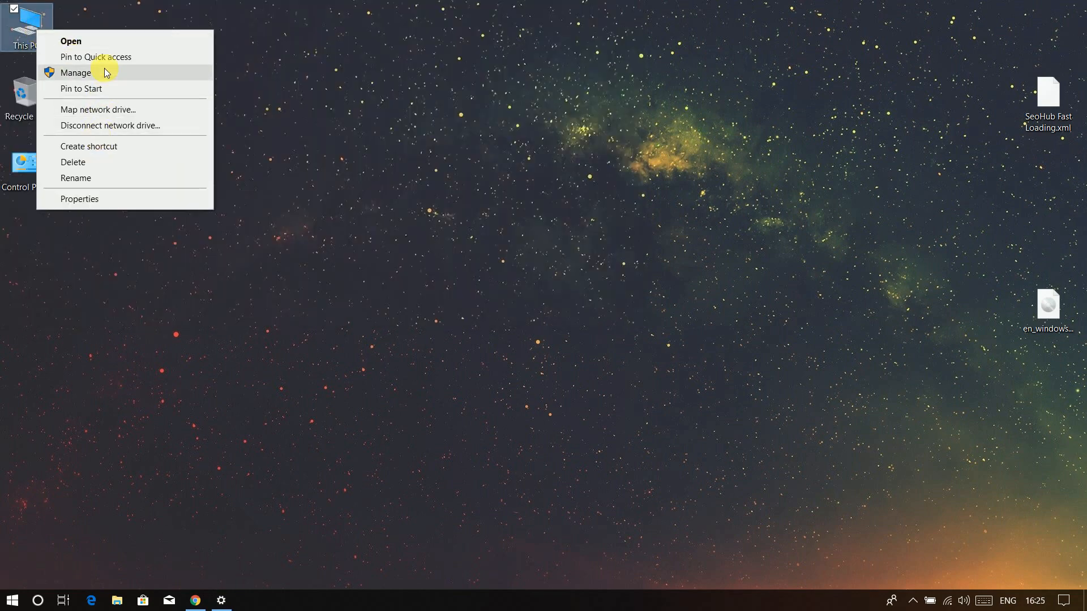
click(76, 72)
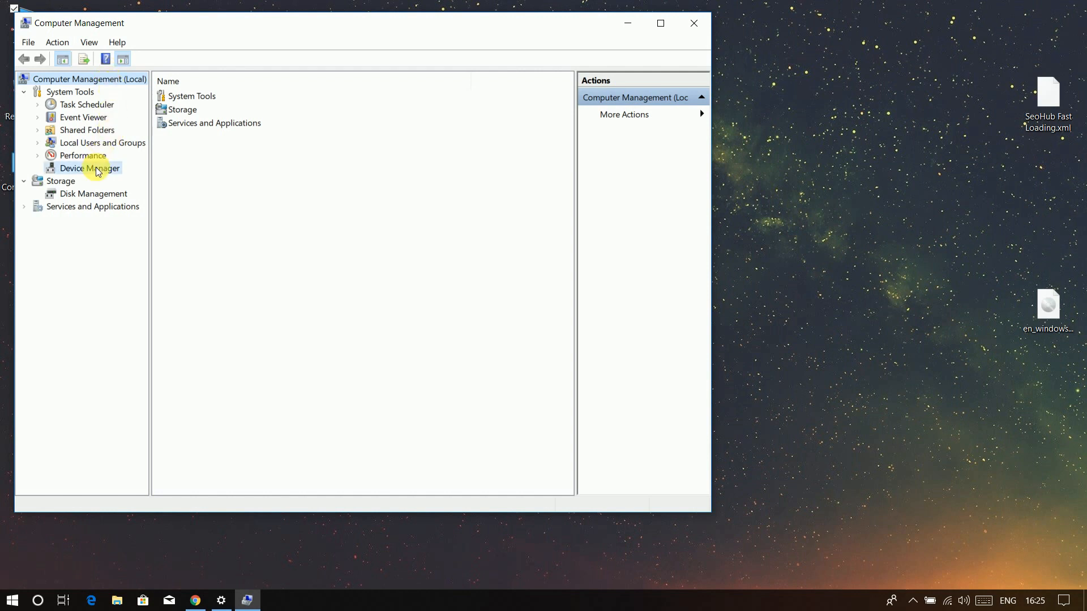
click(90, 167)
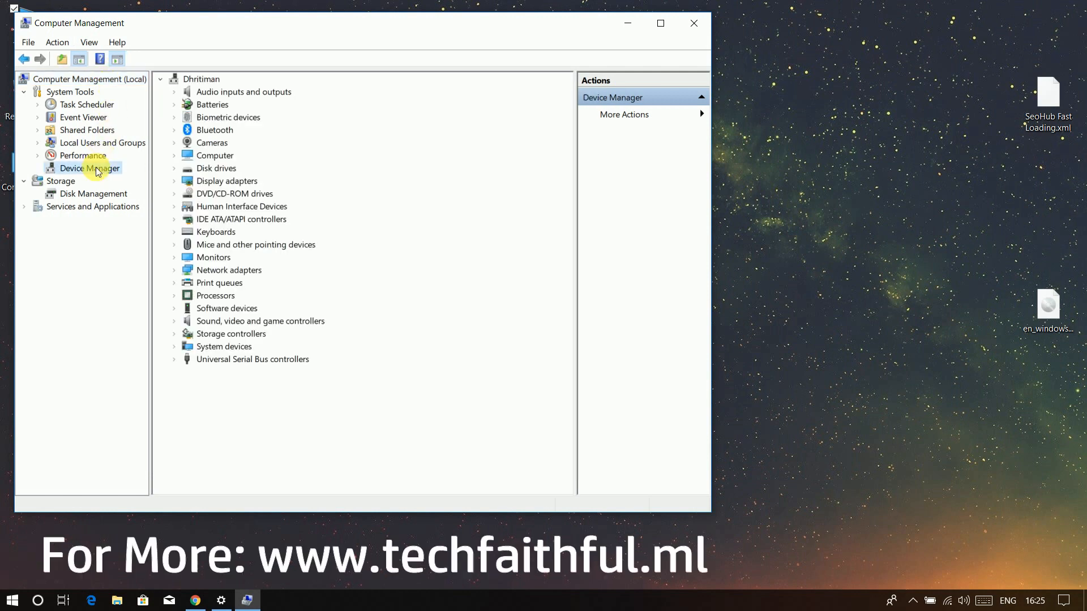
click(228, 117)
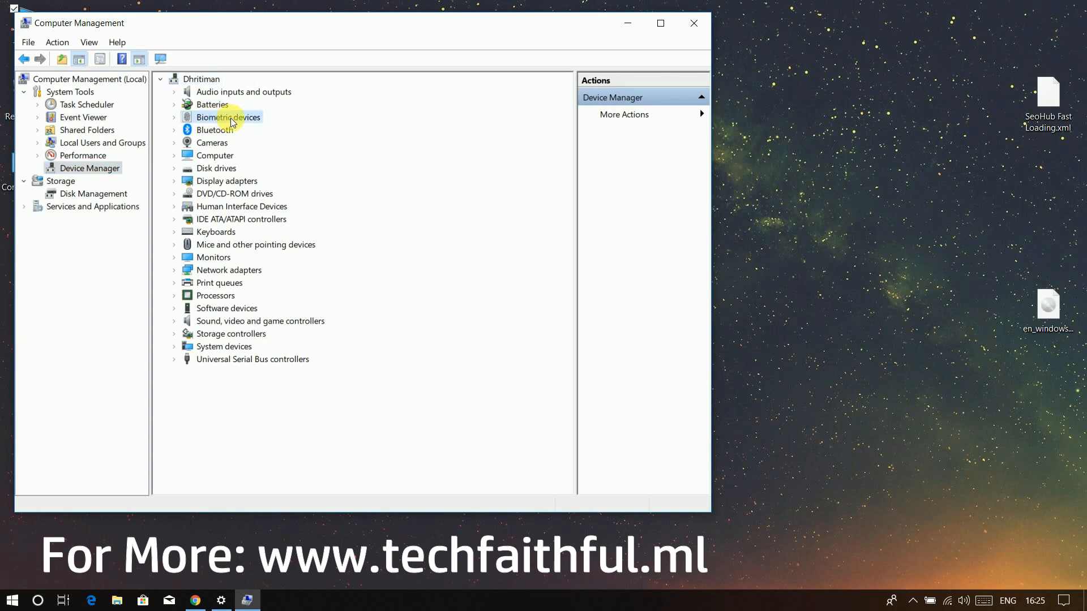
double_click(225, 117)
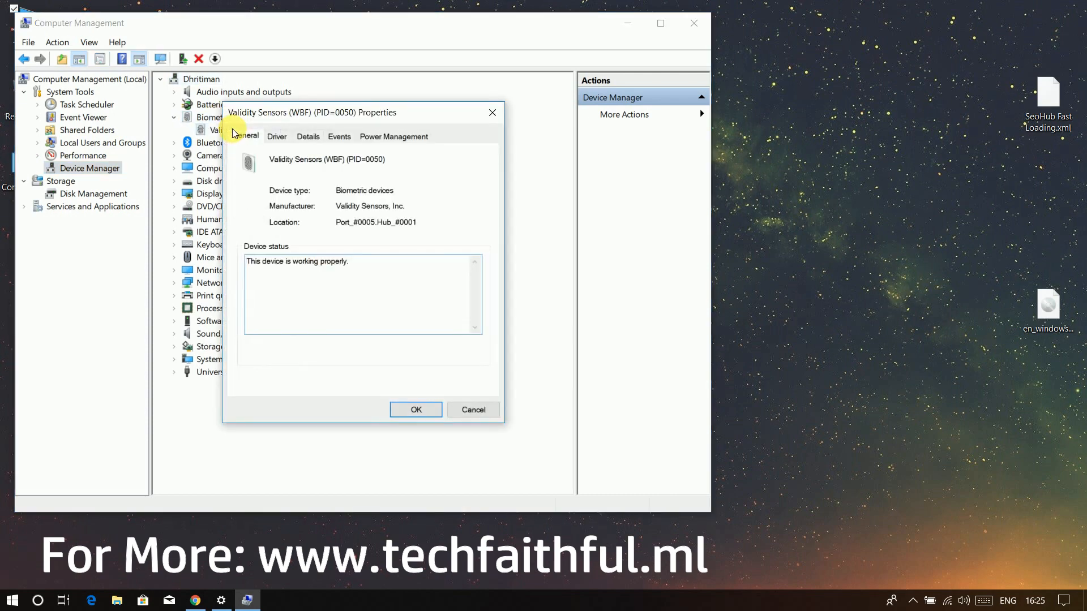
Step: Update the Validity Sensors driver by searching automatically for updated driver software
click(276, 136)
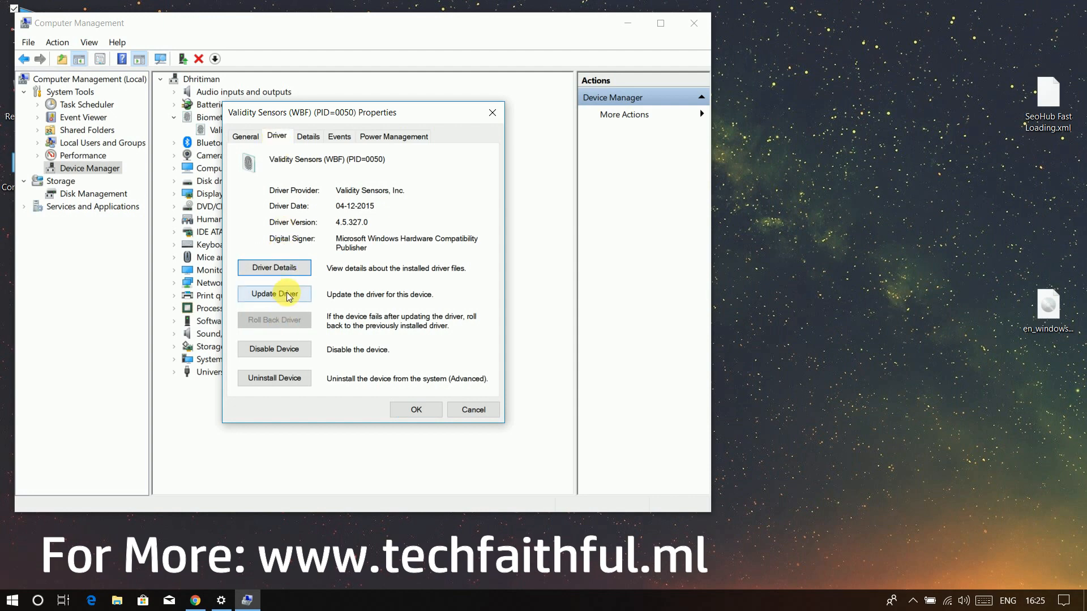
click(272, 295)
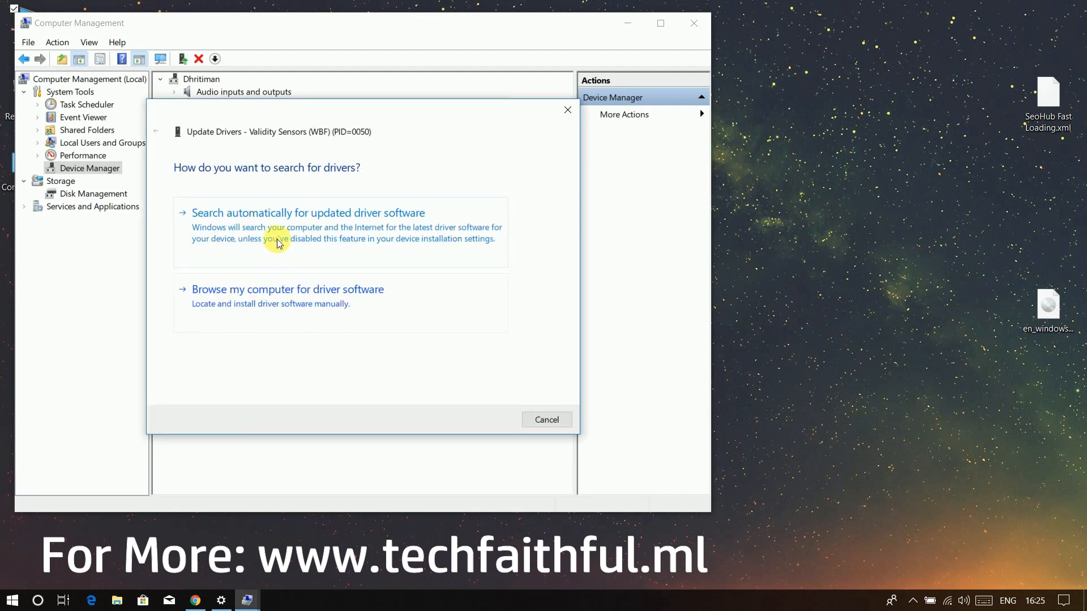
mouse_move(446, 253)
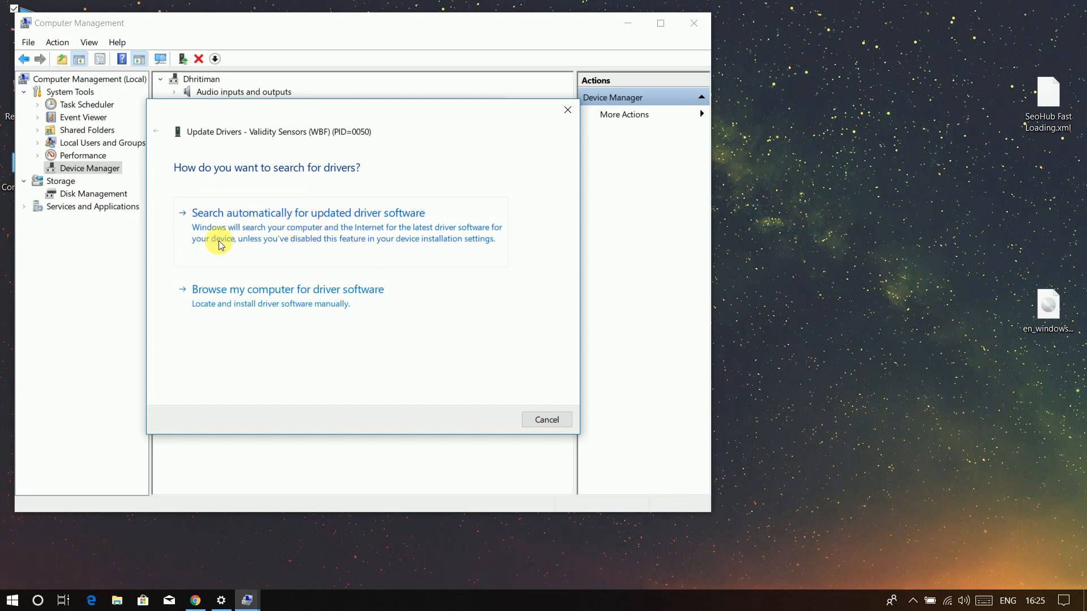
click(308, 213)
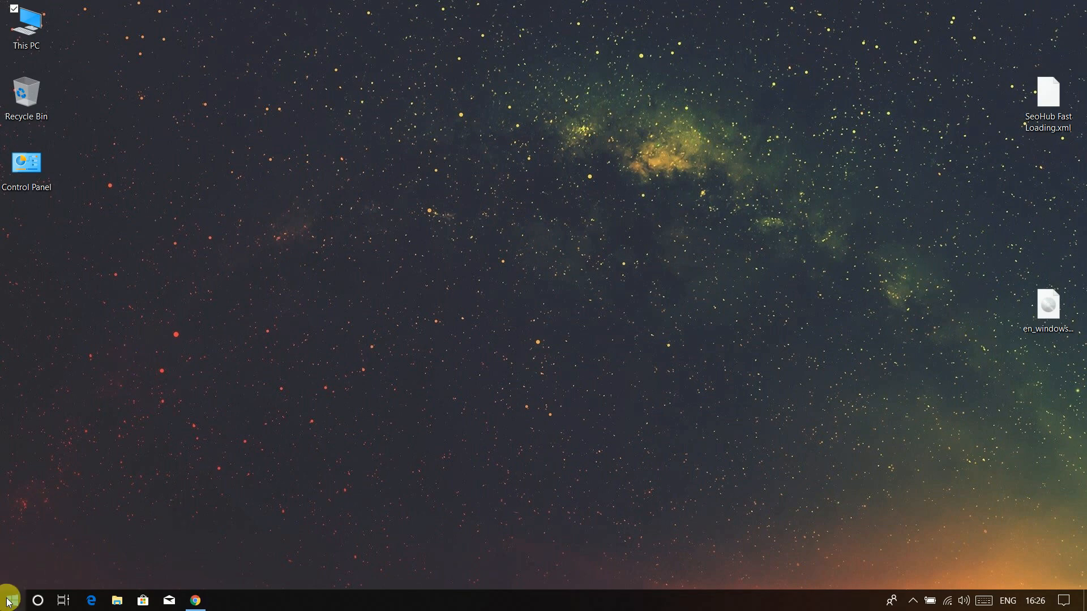
Step: Go to Settings > Accounts > Sign-in options and start Windows Hello fingerprint setup
click(10, 600)
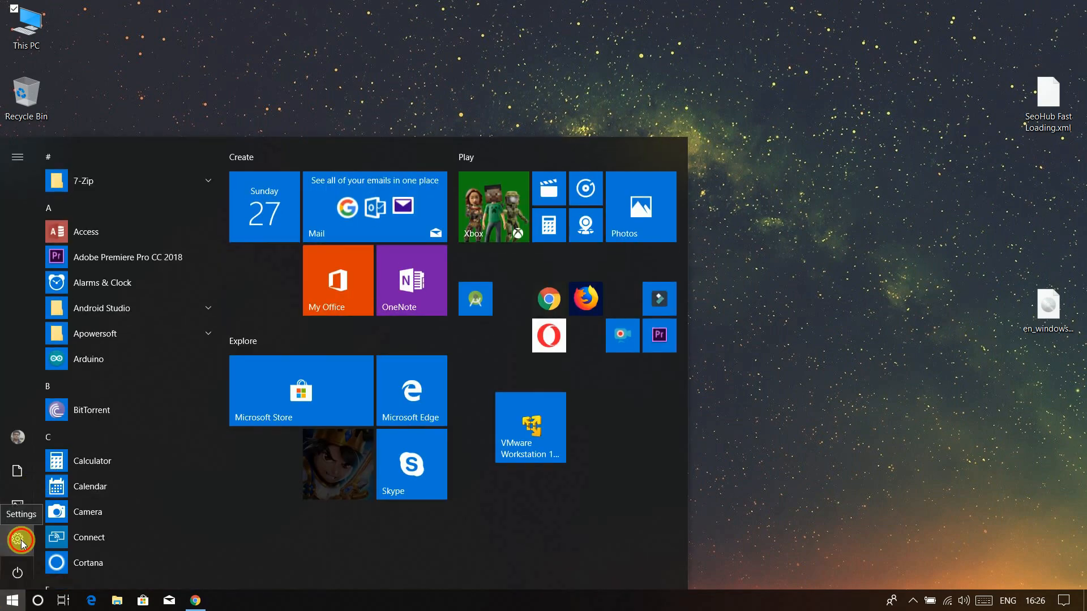
click(17, 540)
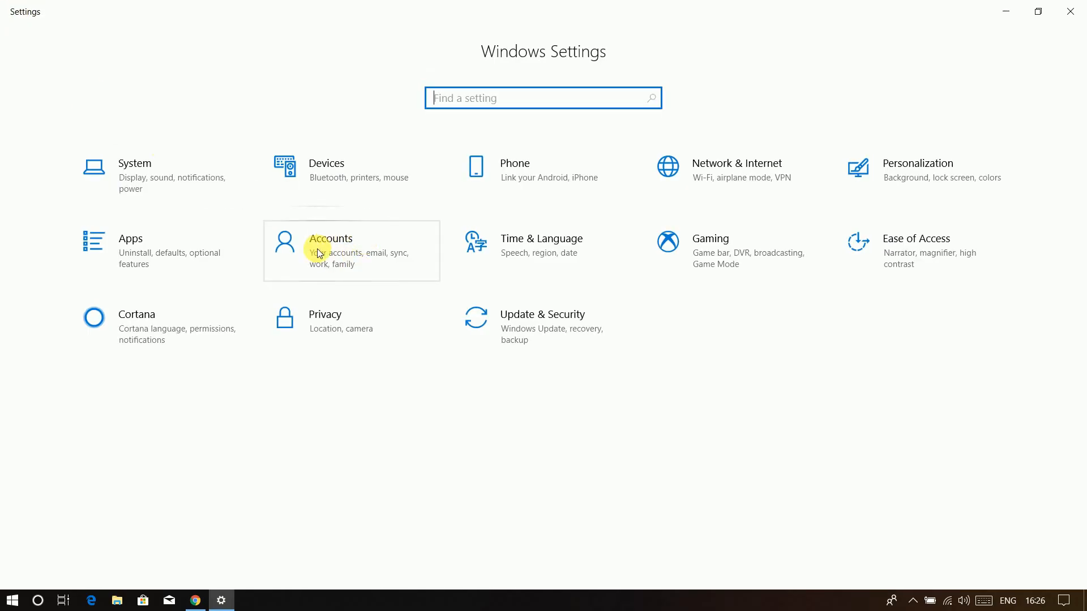
click(329, 239)
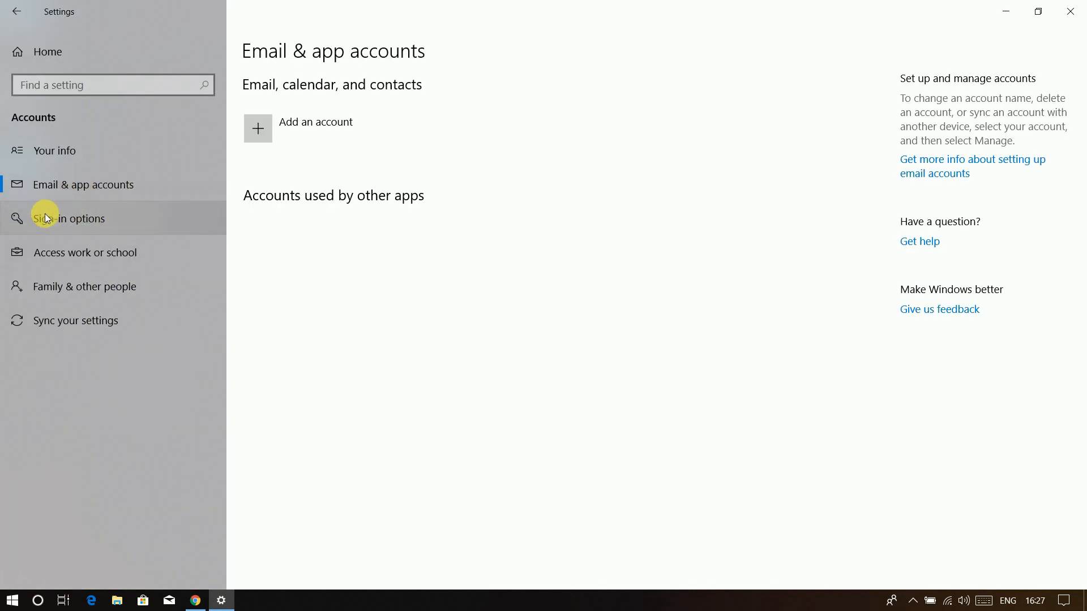
click(69, 219)
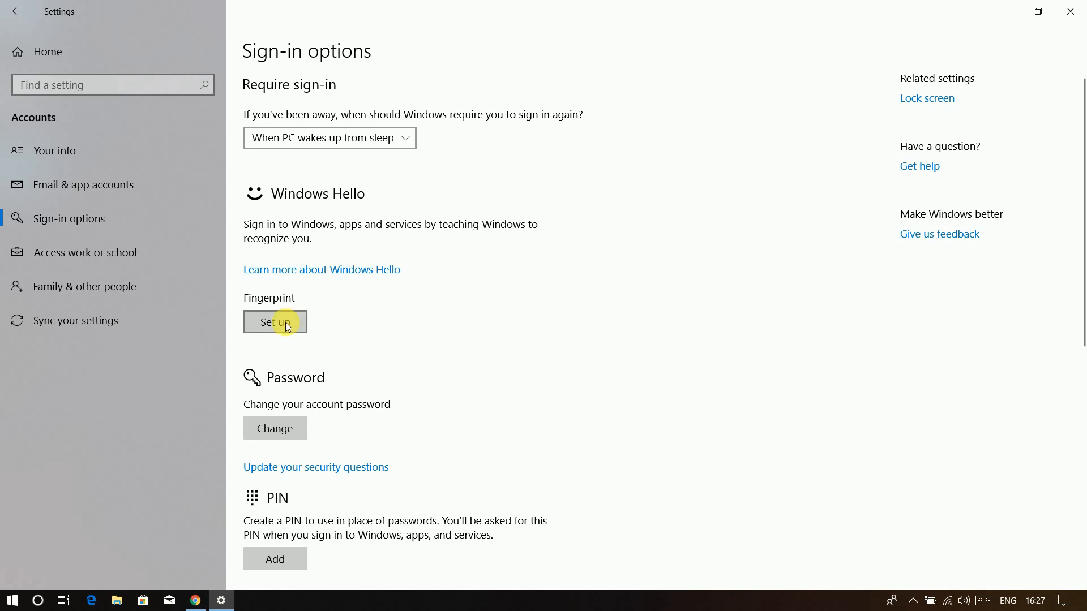
click(274, 322)
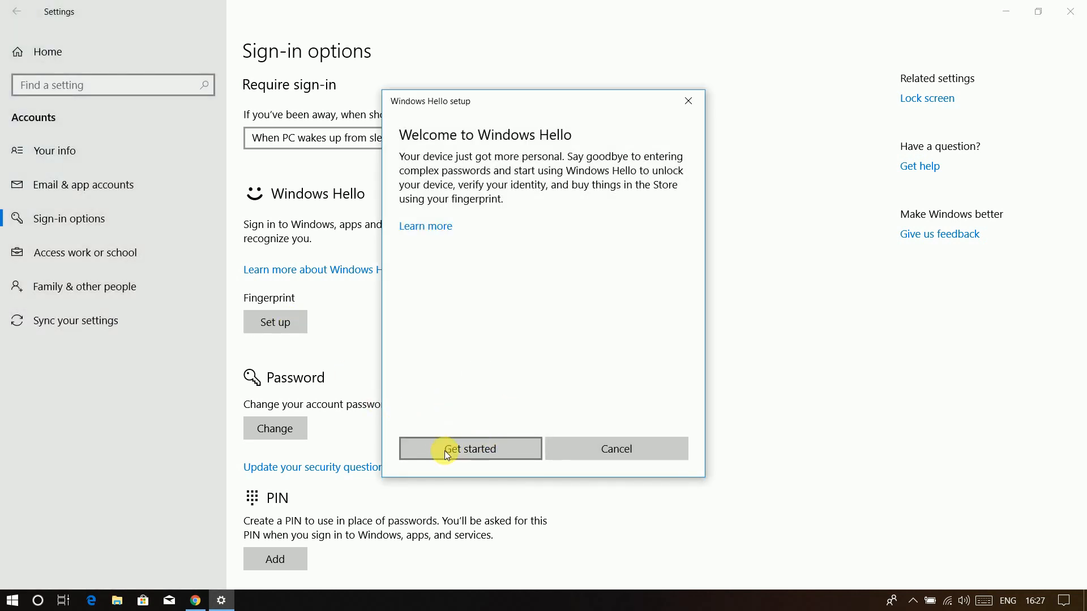
Step: Scan a finger for Windows Hello, confirm the account password and create a backup PIN including letters and symbols
click(470, 448)
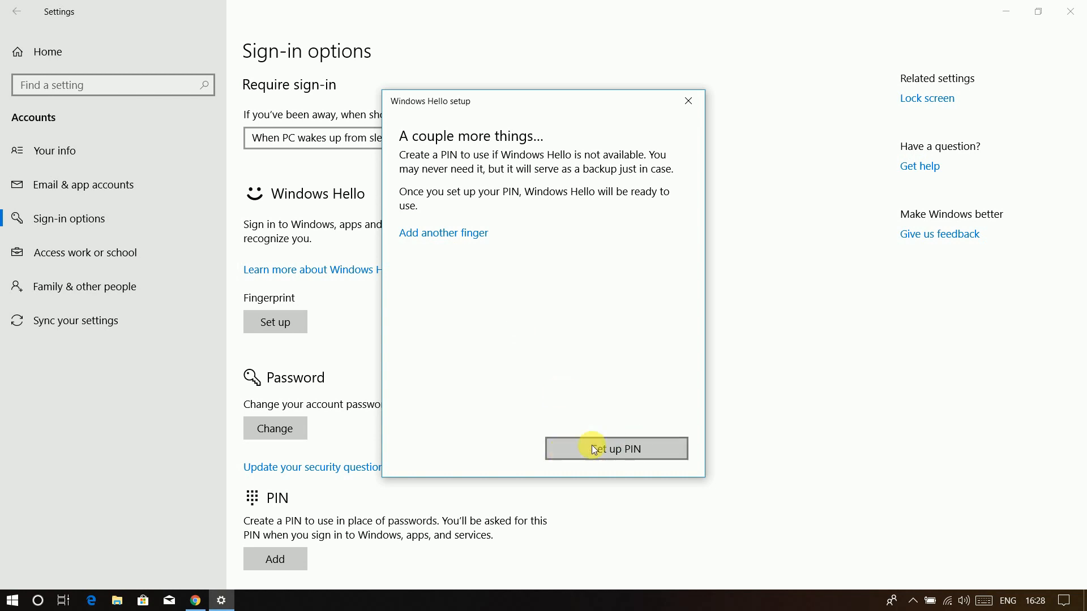
click(615, 448)
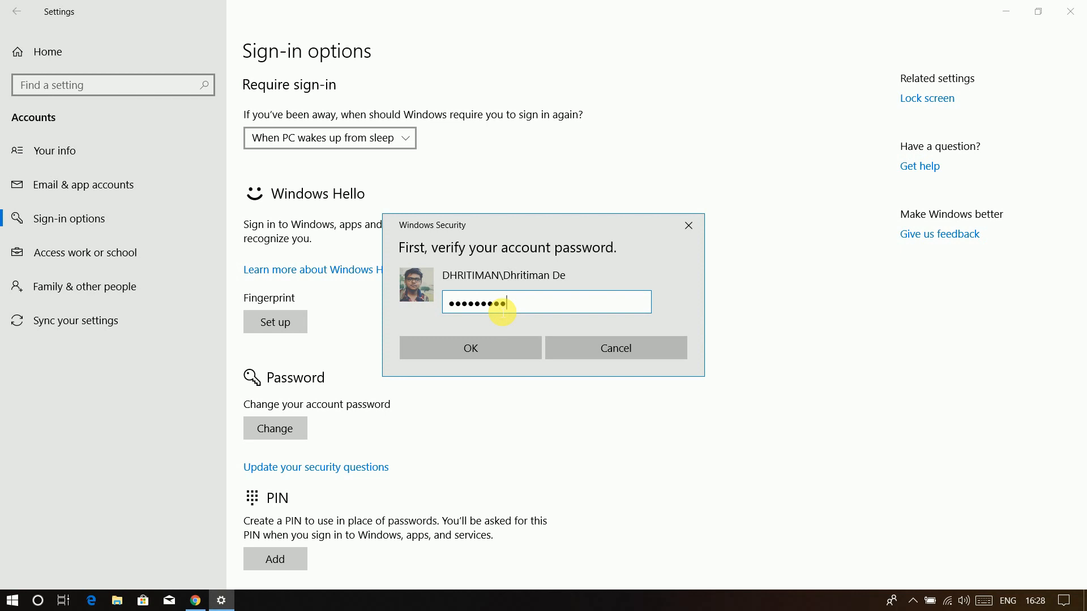
click(470, 347)
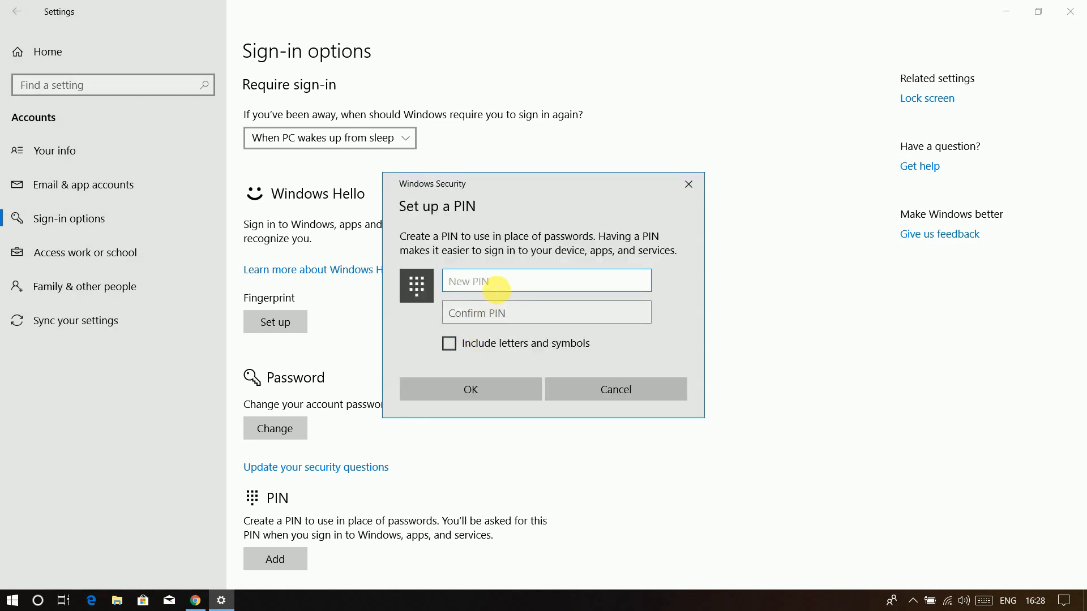
click(449, 344)
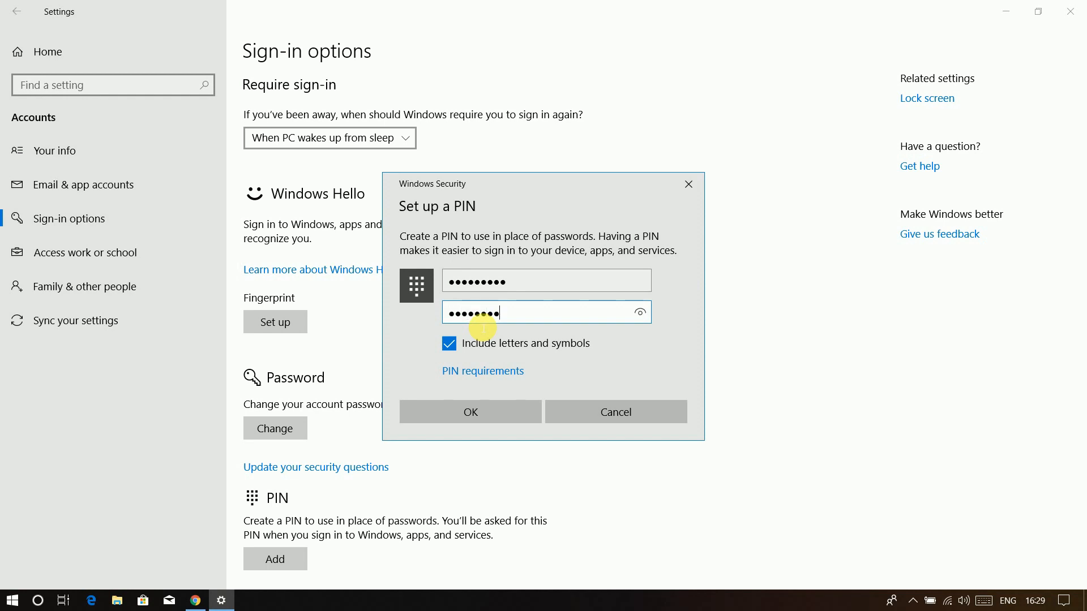
click(470, 411)
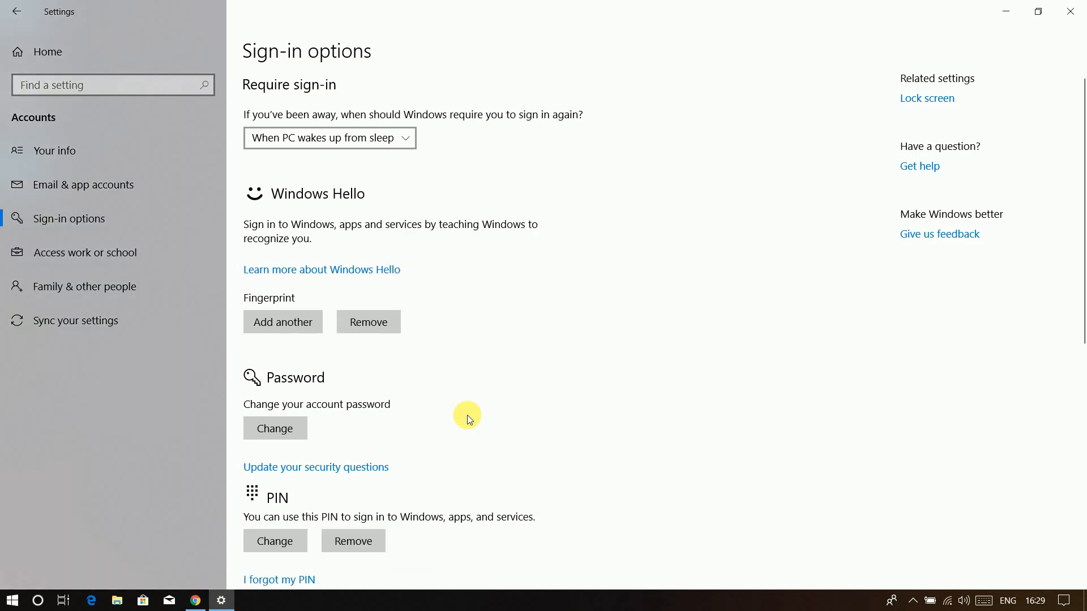
Step: Show the Start menu power options (Sleep, Shut down, Restart) to restart the PC
scroll(down, 3)
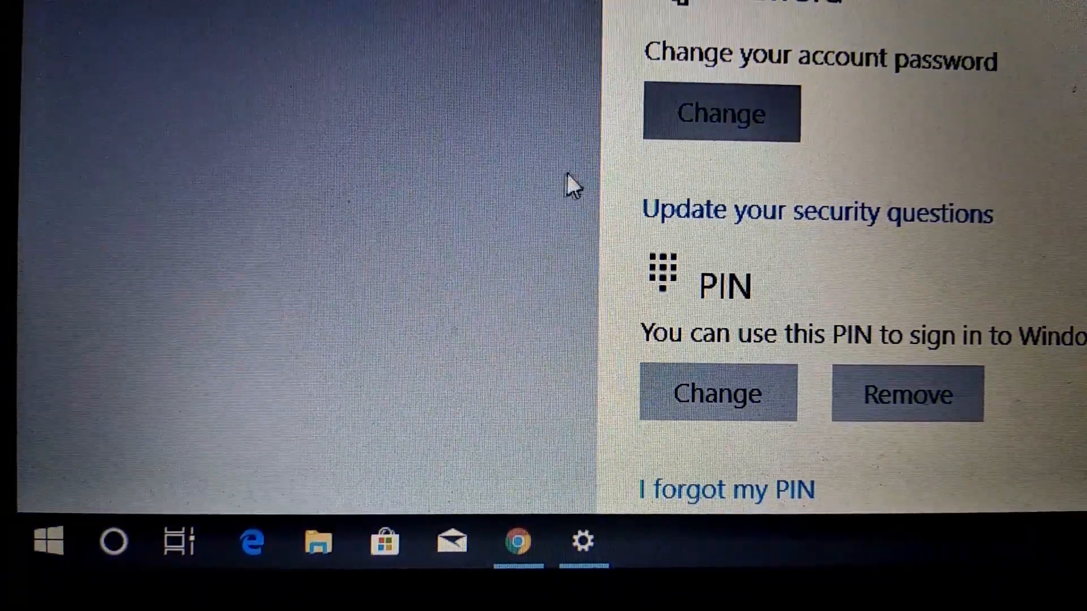
mouse_move(375, 339)
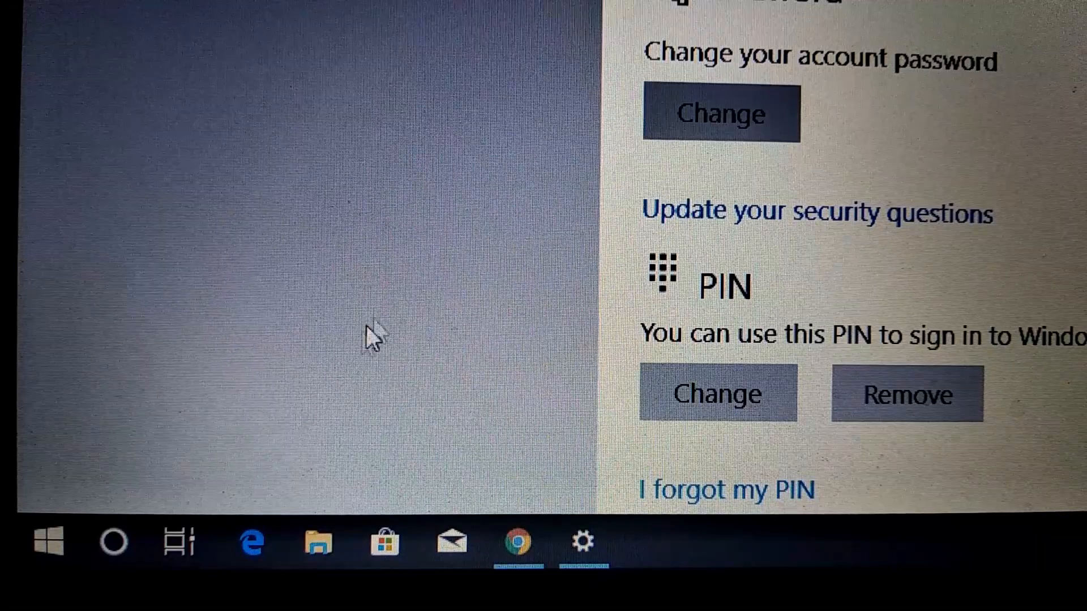
click(48, 541)
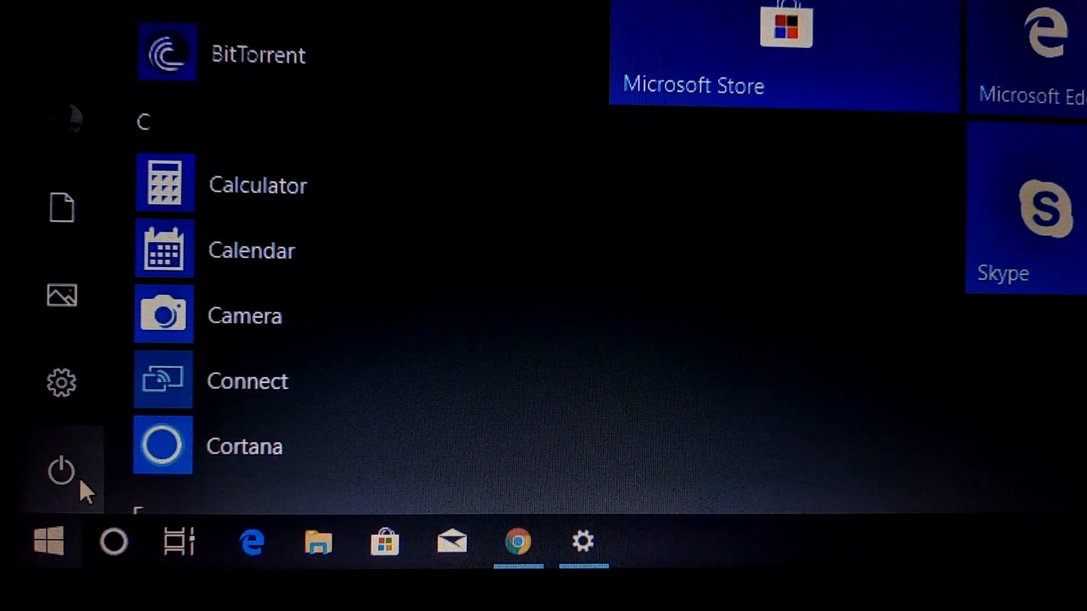
click(60, 470)
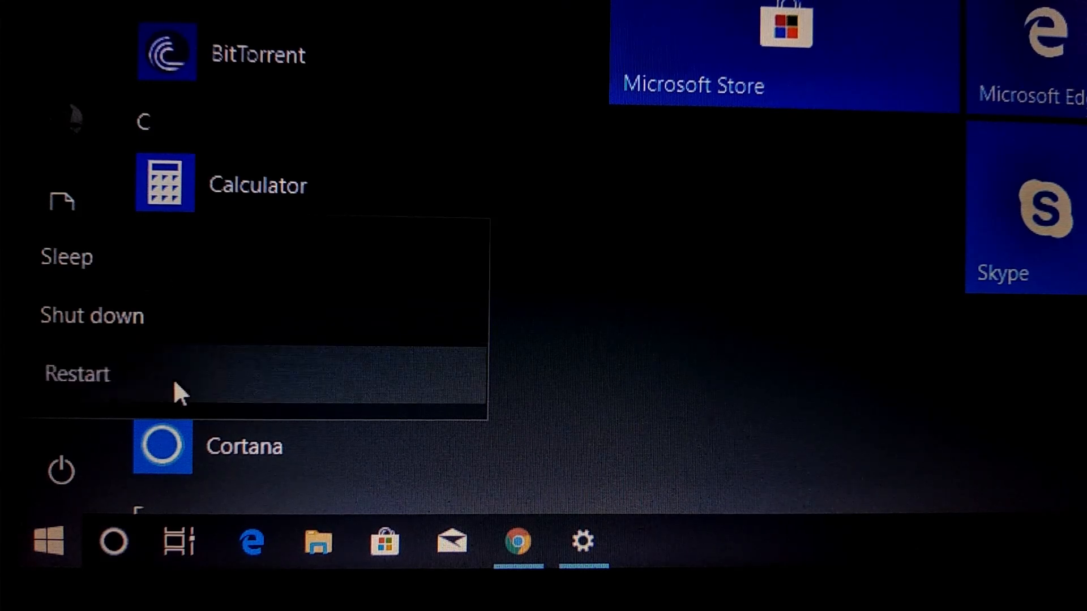